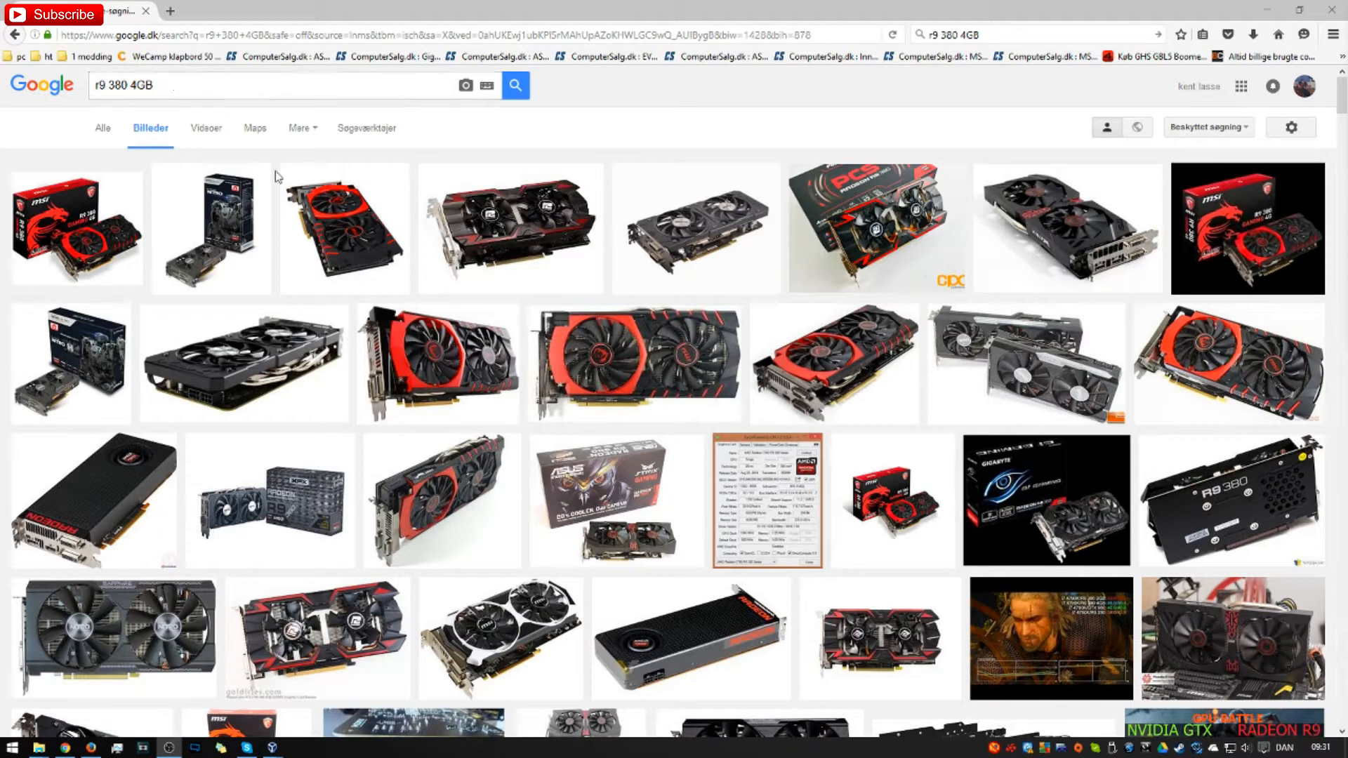
{"action": "mouse_move", "coordinate": [474, 270]}
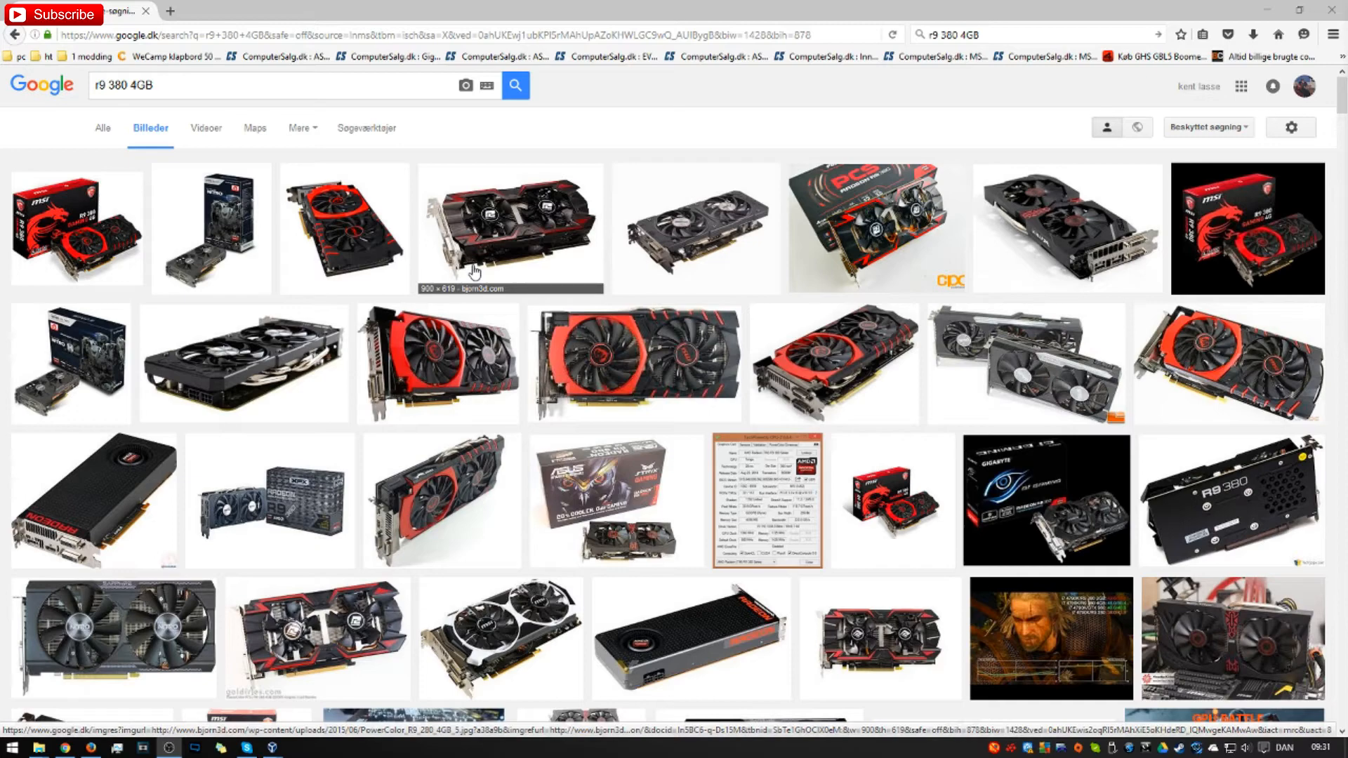
{"action": "mouse_move", "coordinate": [505, 271]}
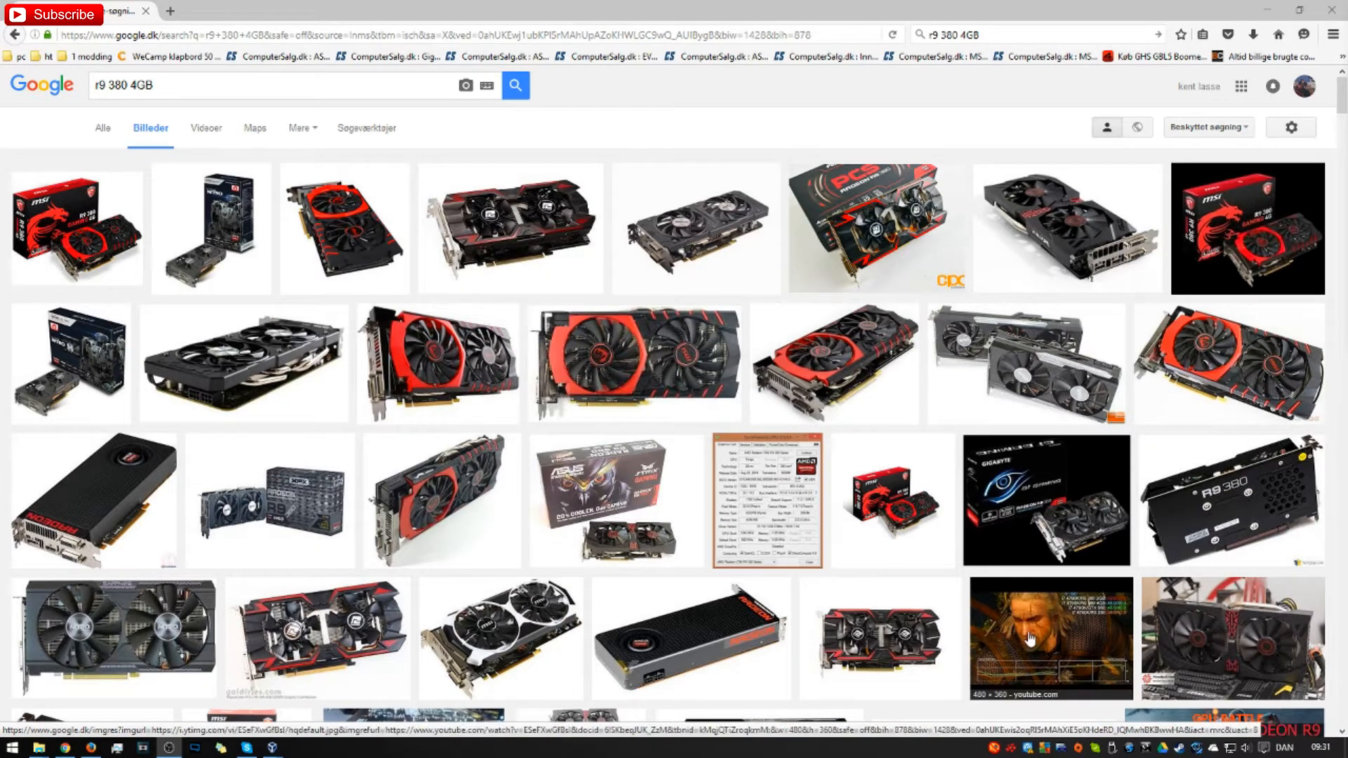
{"action": "mouse_move", "coordinate": [1034, 640]}
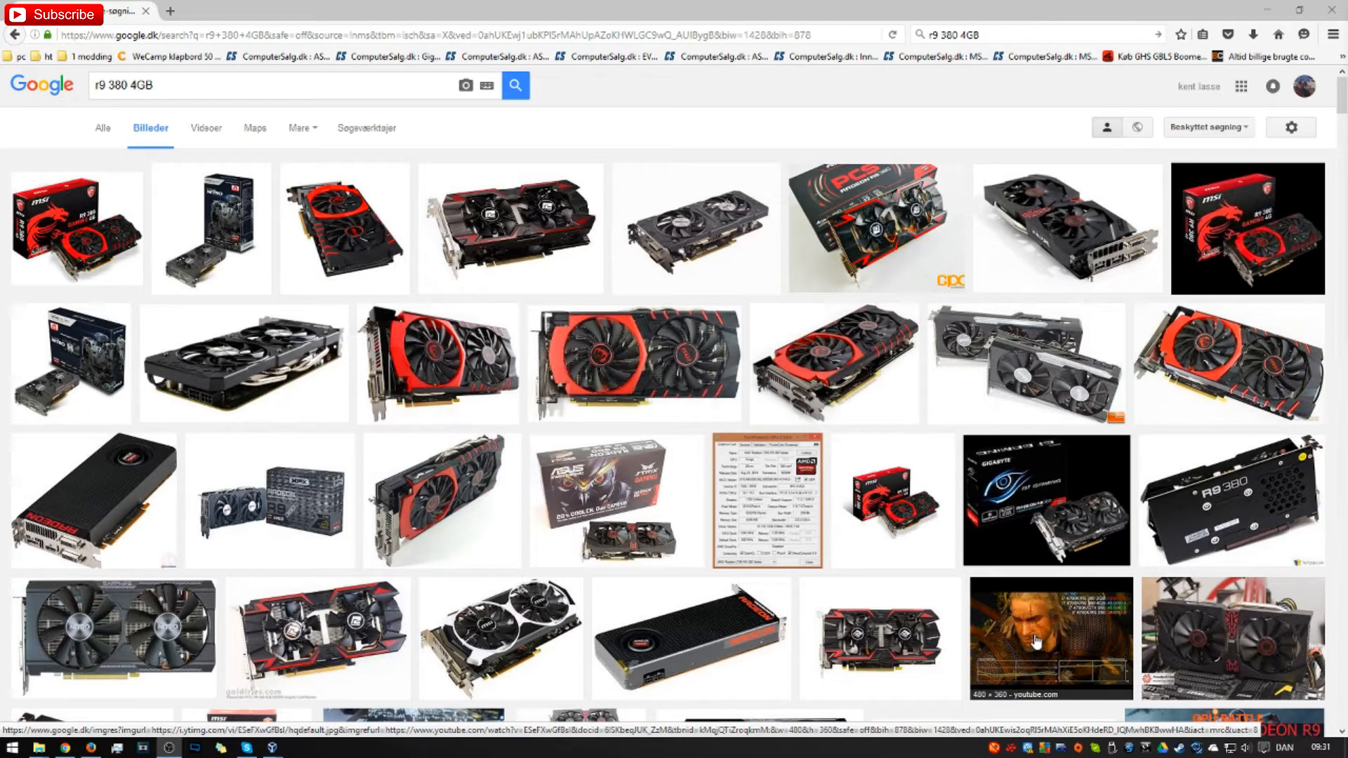
{"action": "mouse_move", "coordinate": [1034, 643]}
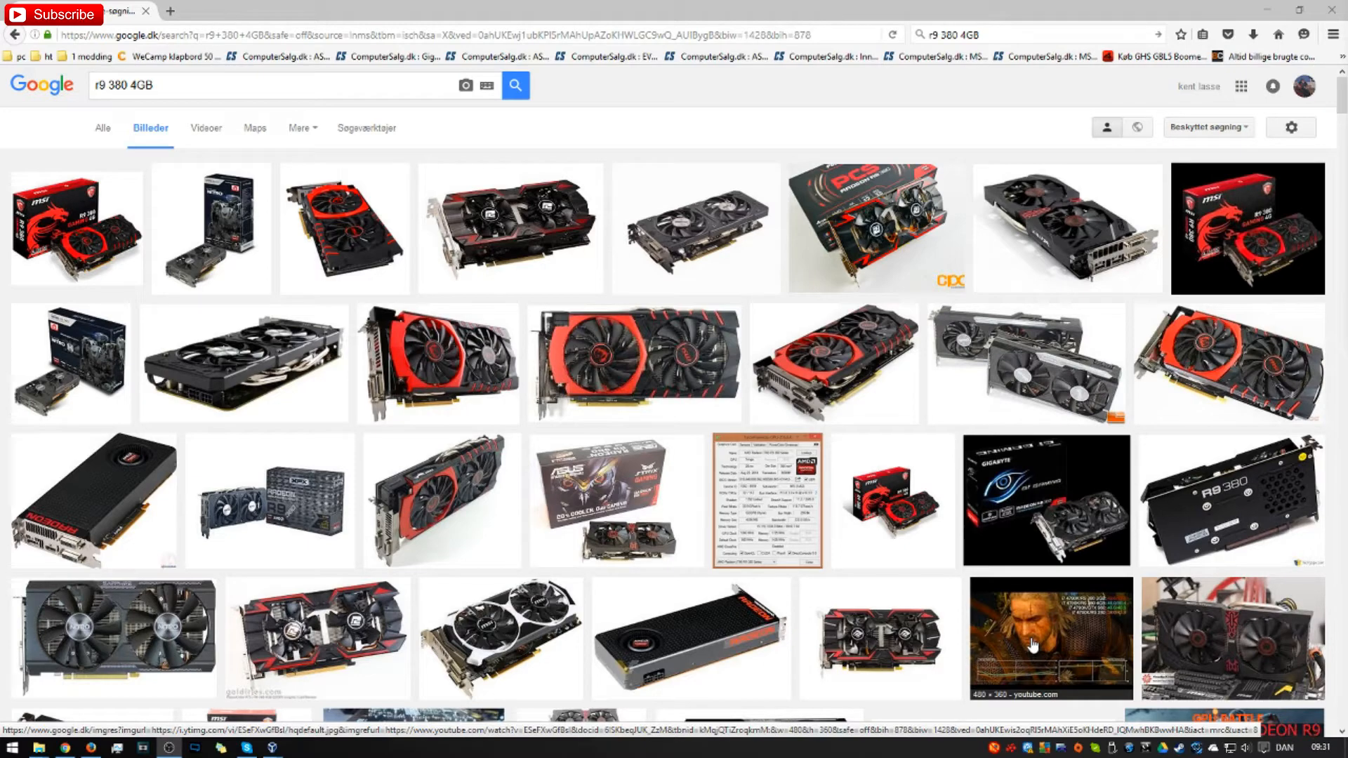
{"action": "mouse_move", "coordinate": [1030, 646]}
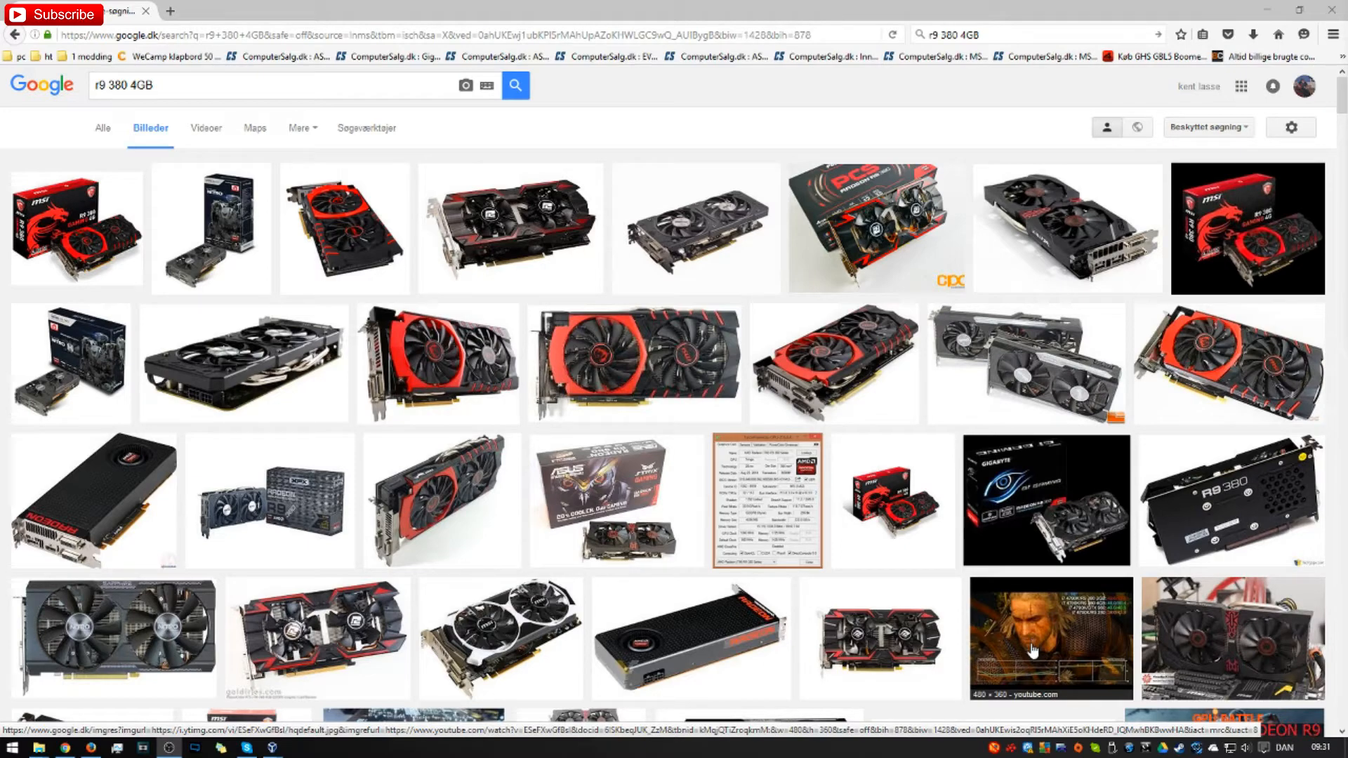
{"action": "mouse_move", "coordinate": [1032, 676]}
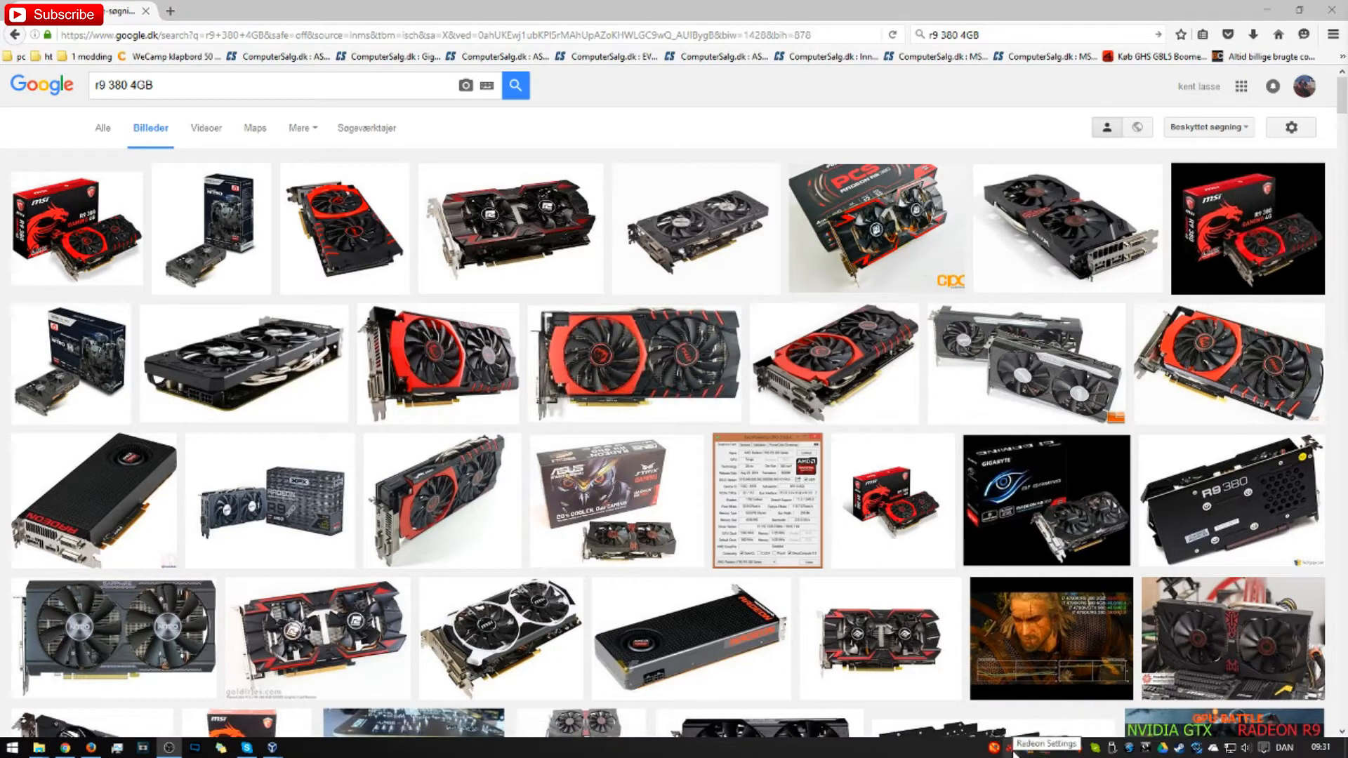
Step: Launch AMD Radeon Settings from the tray and show the Gaming list of game profiles
{"action": "left_click", "coordinate": [1018, 744]}
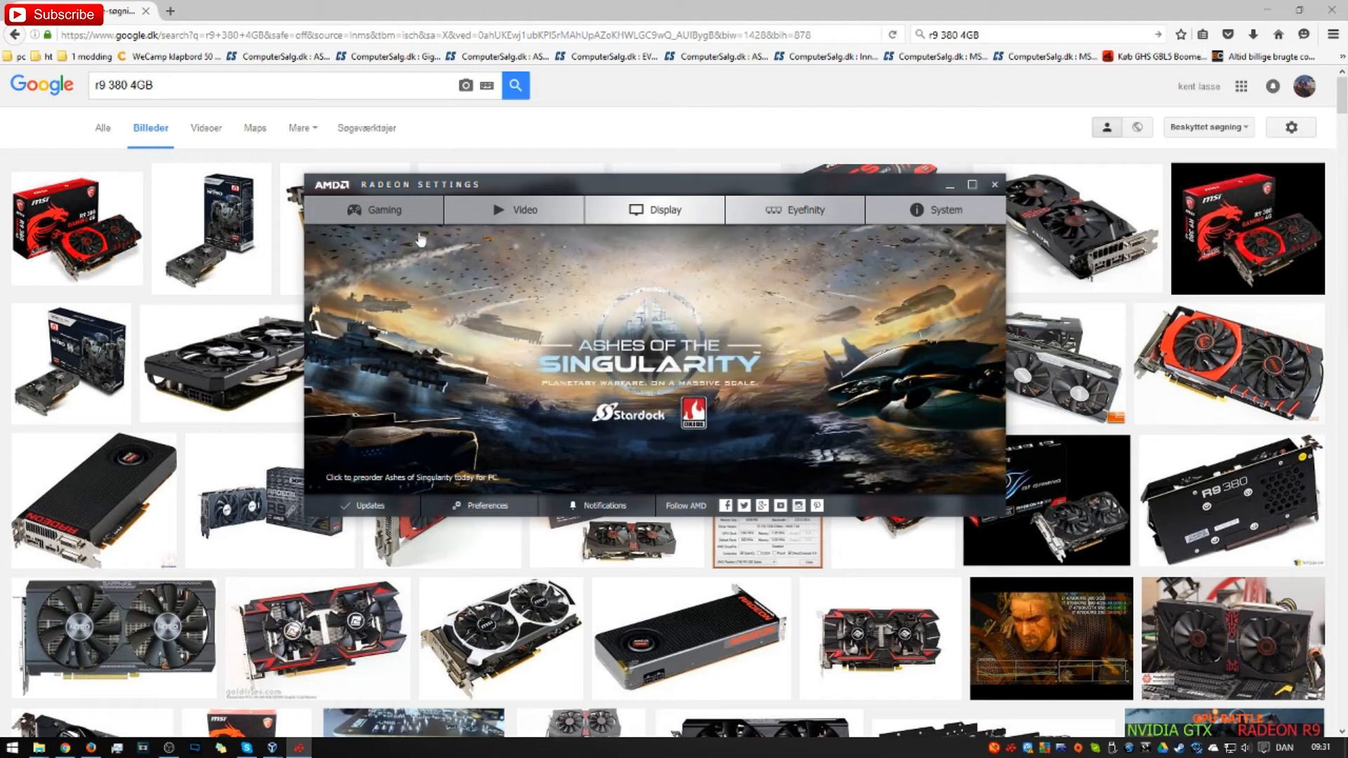
{"action": "left_click", "coordinate": [379, 209]}
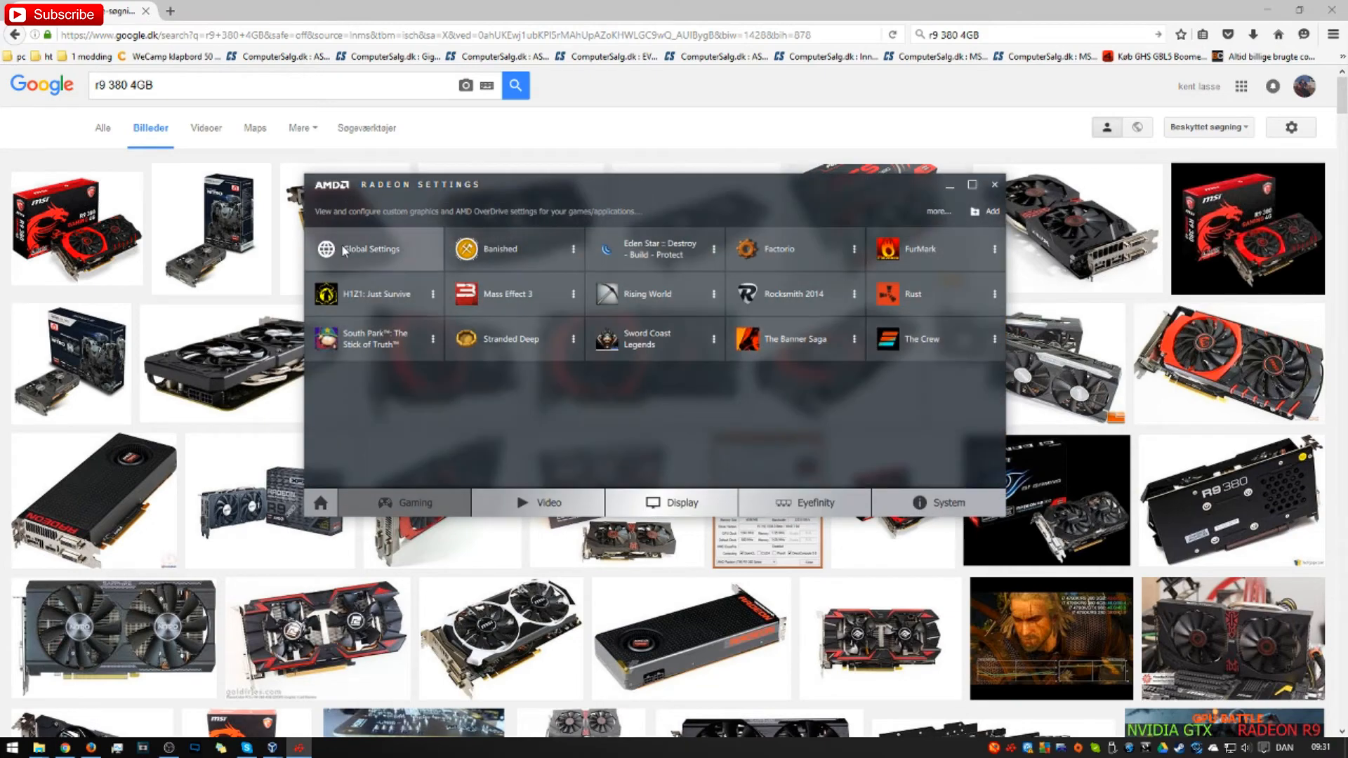
Step: Open Global Settings' Global Graphics page and confirm Power Efficiency is Off
{"action": "left_click", "coordinate": [368, 249]}
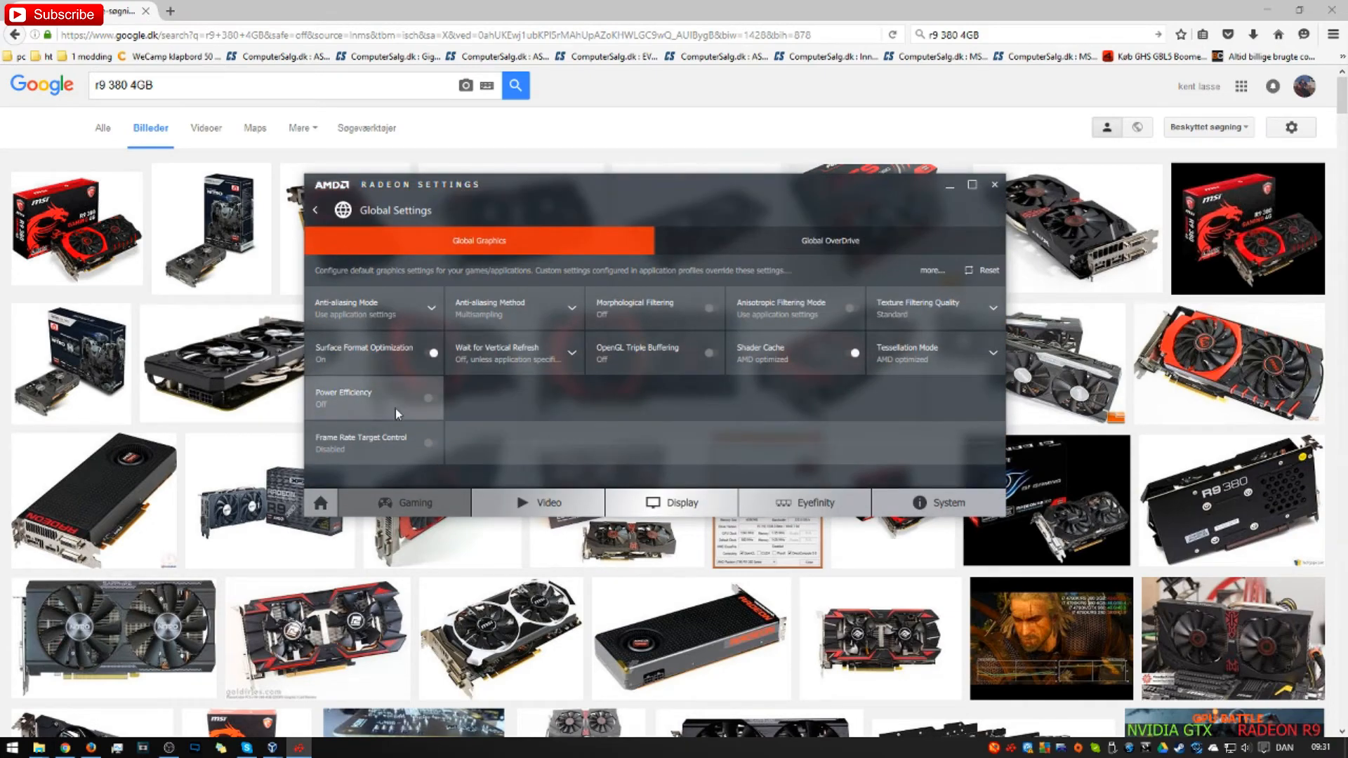
{"action": "mouse_move", "coordinate": [396, 413]}
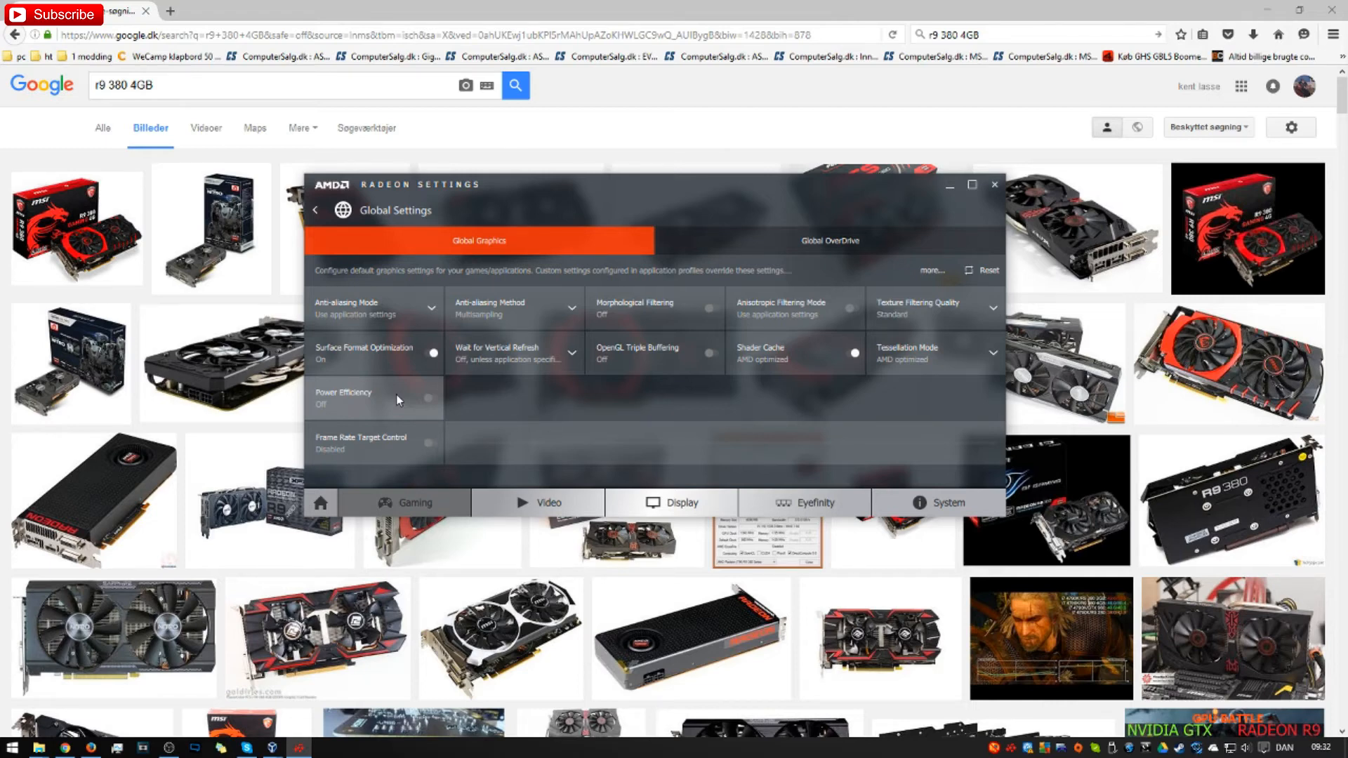
{"action": "left_click", "coordinate": [406, 394]}
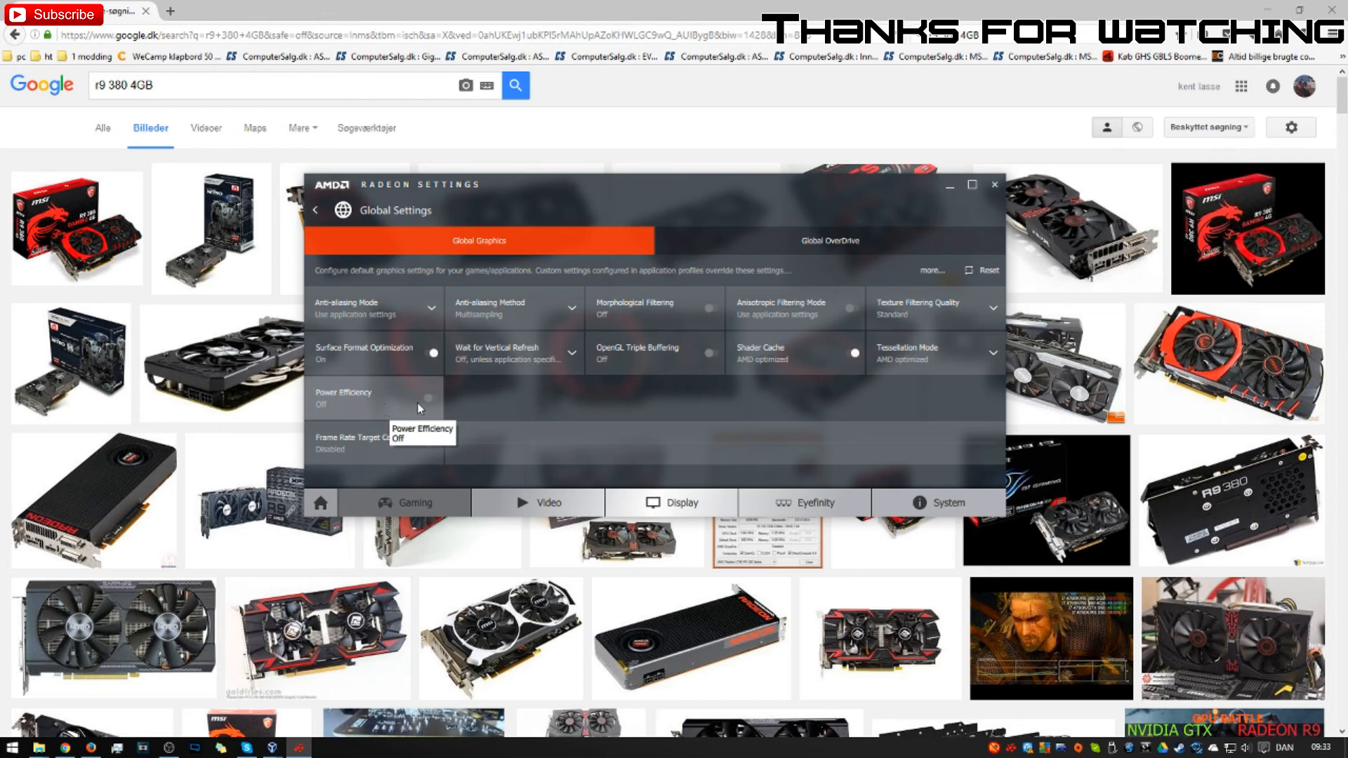
{"action": "mouse_move", "coordinate": [513, 407]}
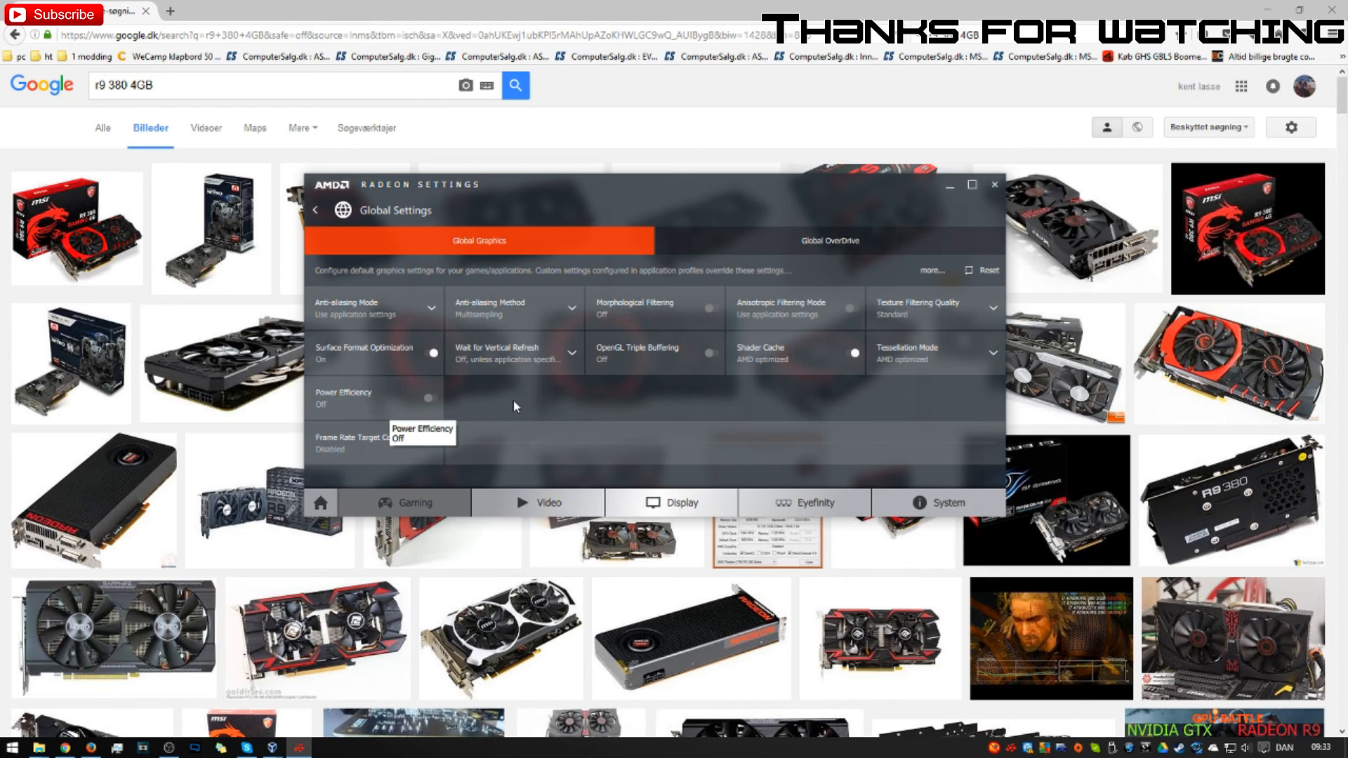
{"action": "mouse_move", "coordinate": [390, 391]}
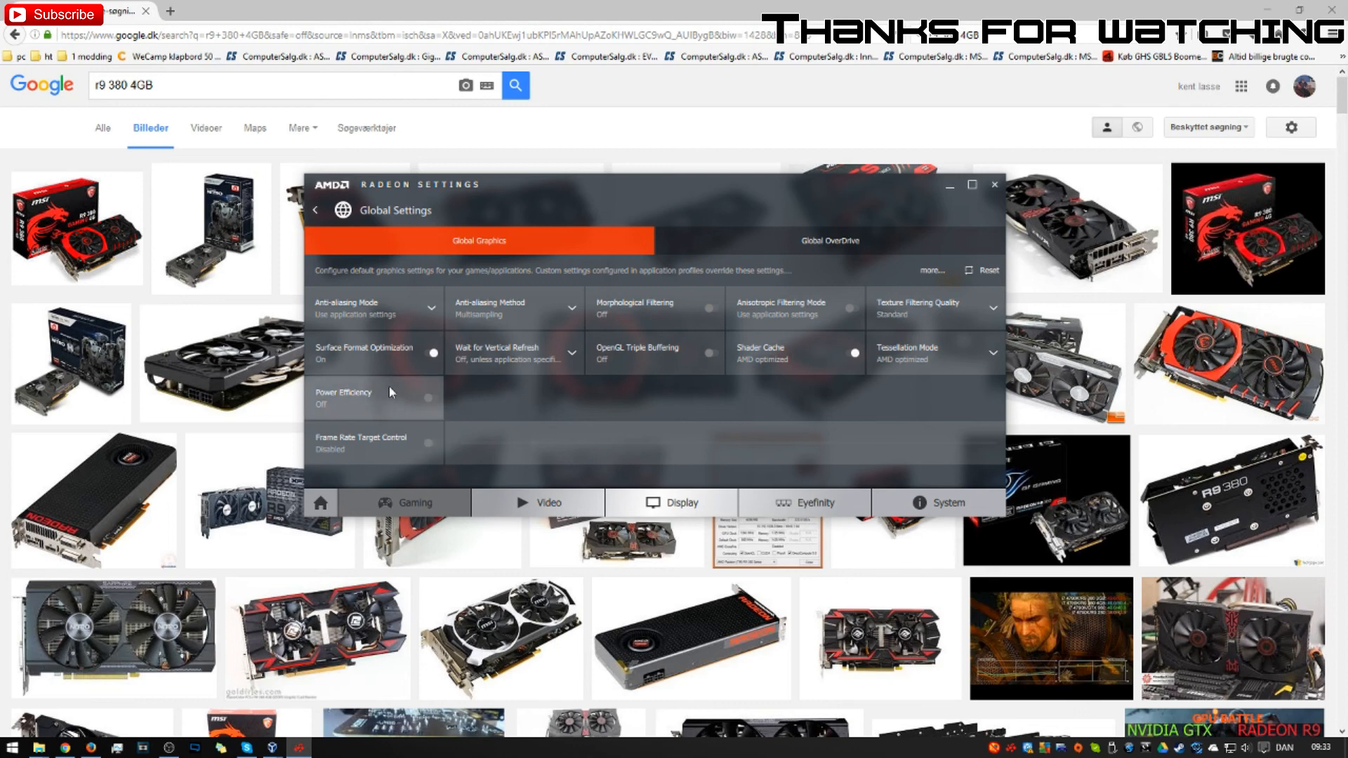